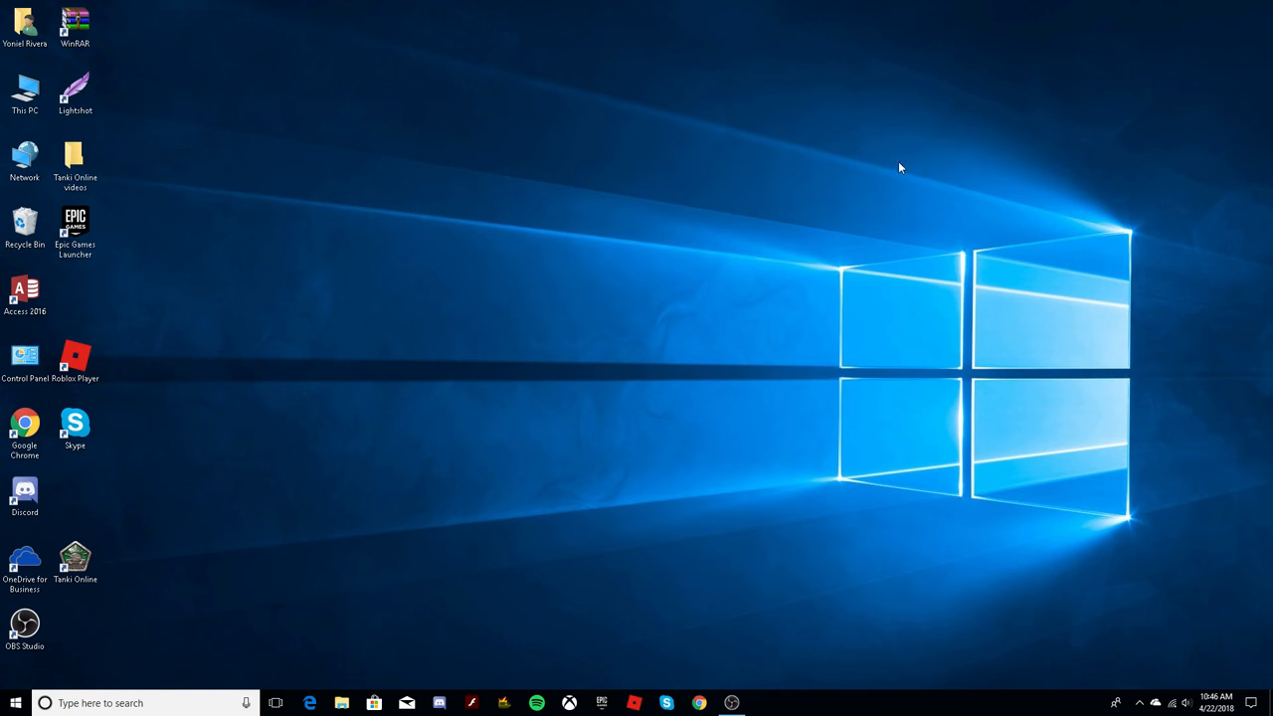
{"action": "mouse_move", "coordinate": [648, 245]}
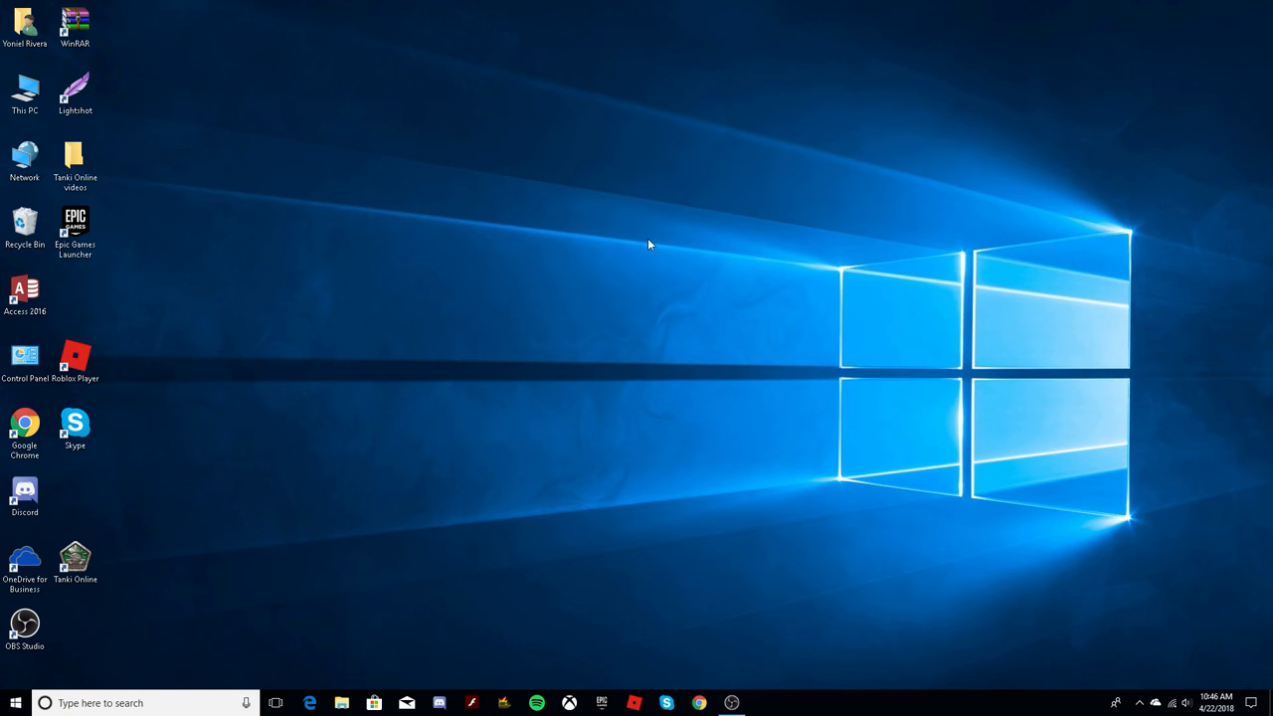
{"action": "mouse_move", "coordinate": [725, 692]}
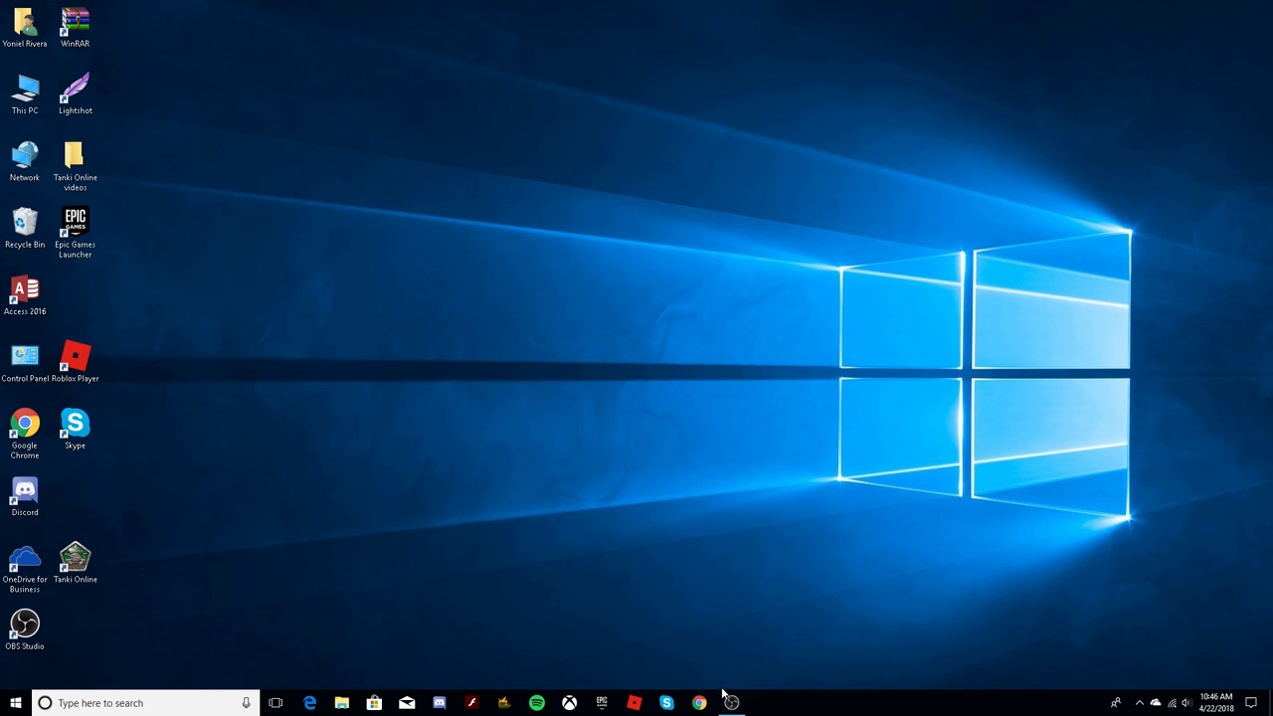
{"action": "mouse_move", "coordinate": [207, 646]}
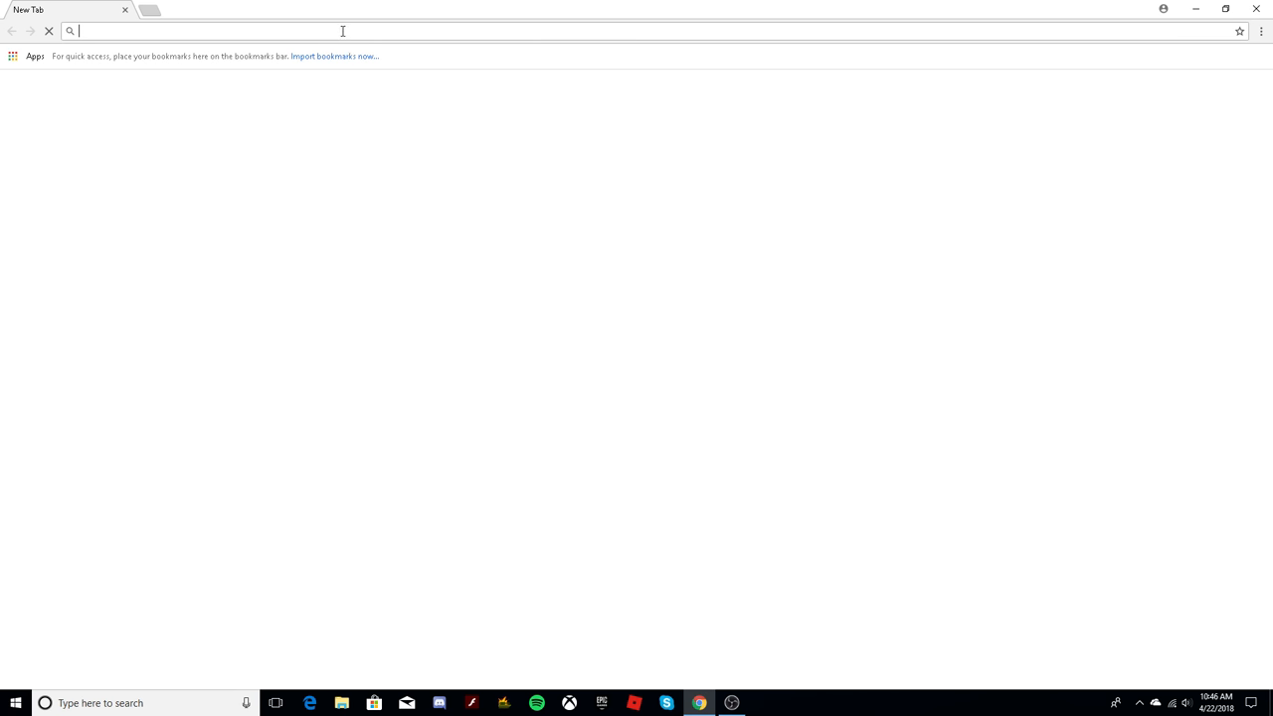
Close Chrome and the Lightshot screenshots folder so only the desktop remains.
{"action": "type", "text": "youtube.com"}
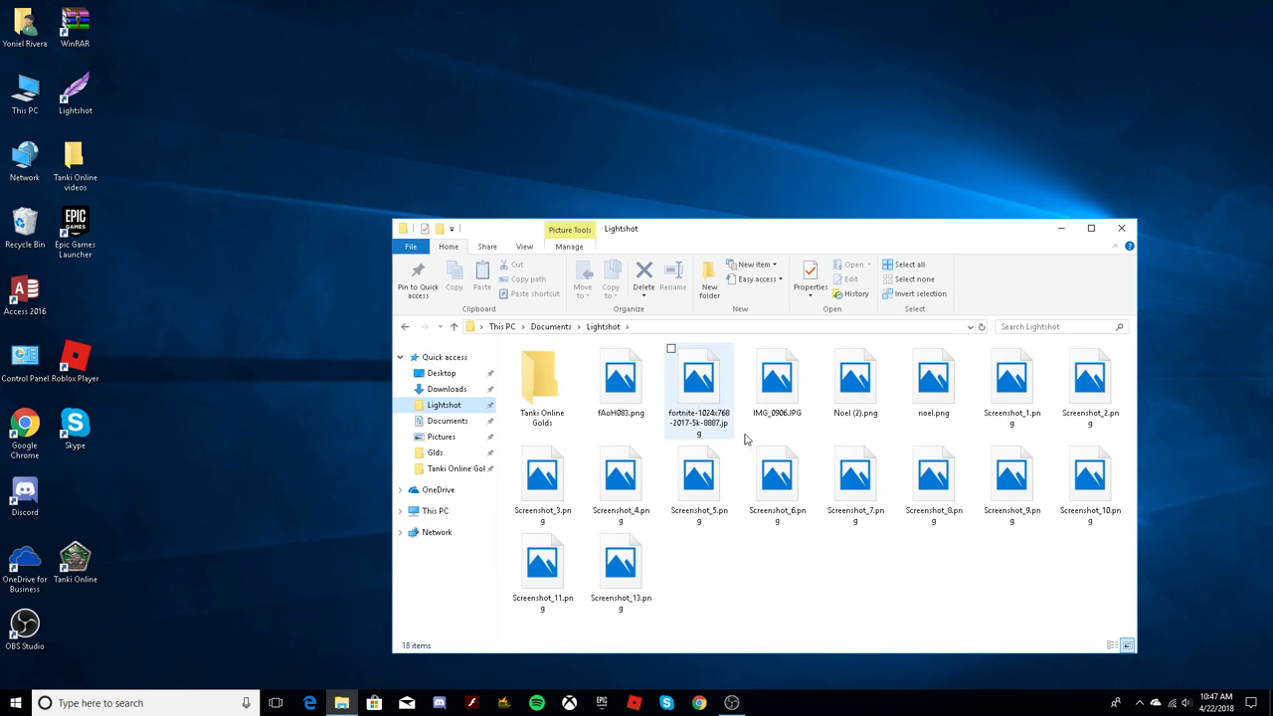
{"action": "left_click", "coordinate": [933, 483]}
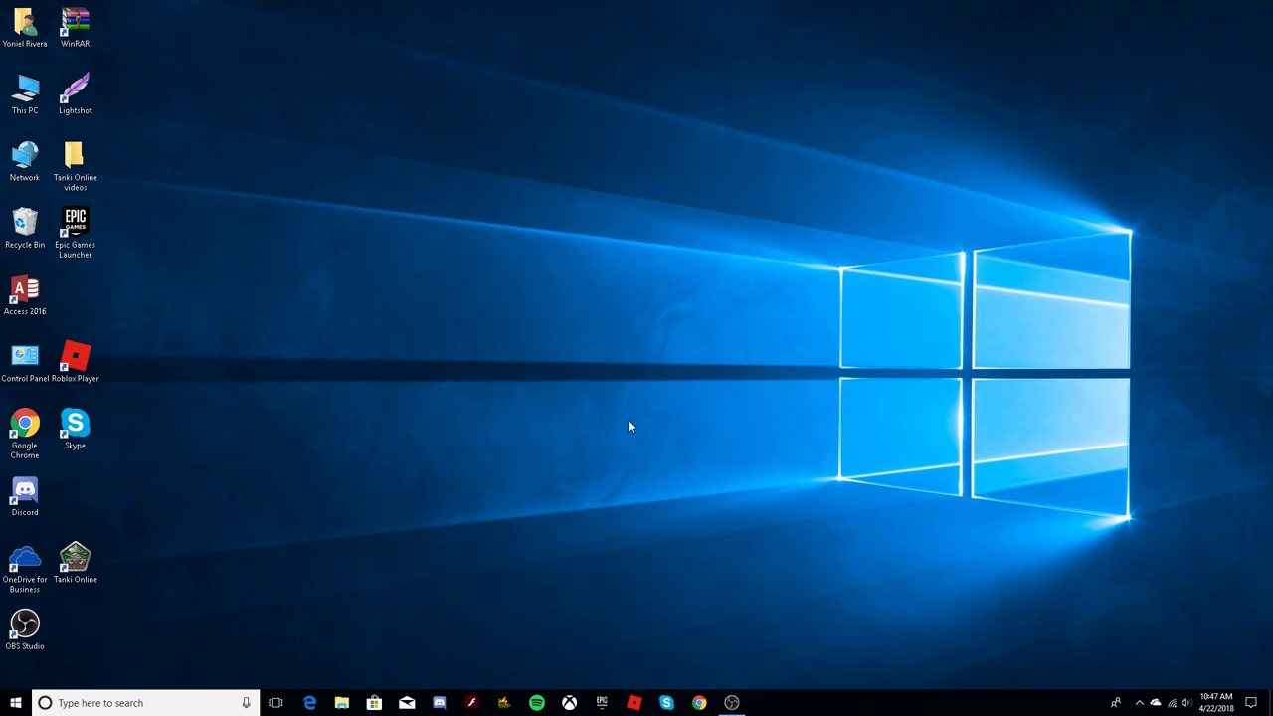
{"action": "mouse_move", "coordinate": [307, 231]}
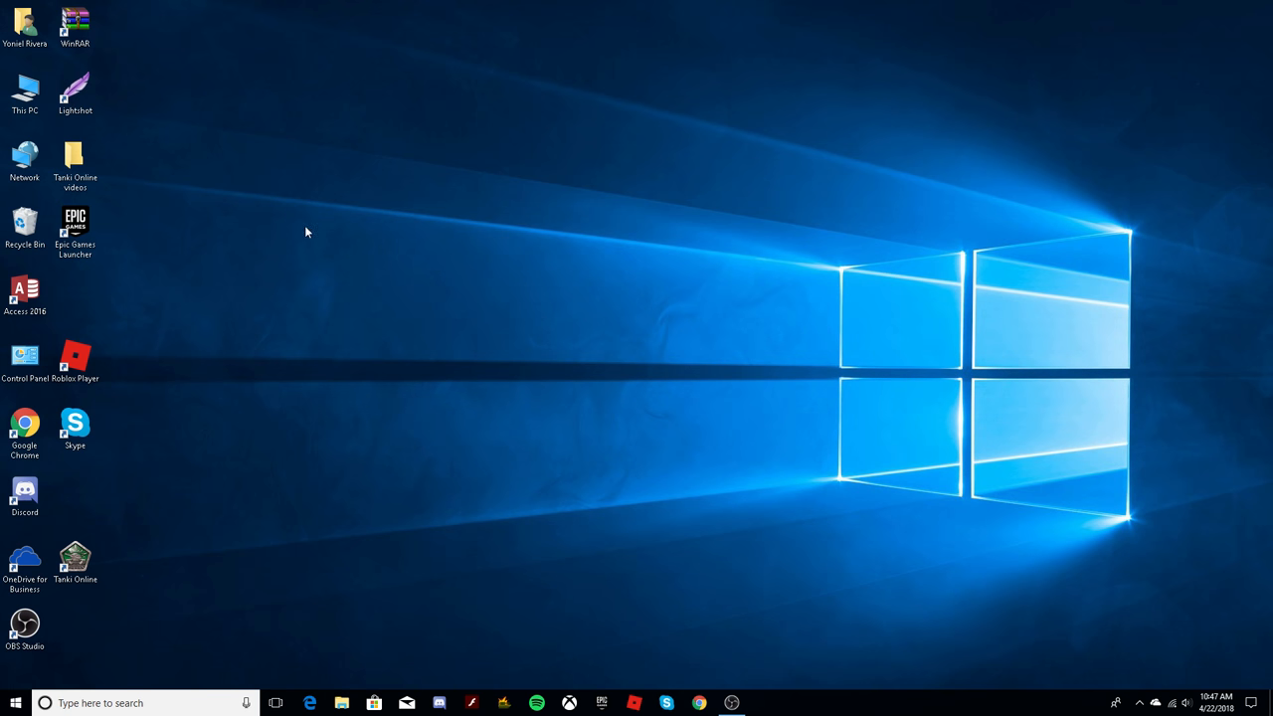
{"action": "left_click_drag", "start_coordinate": [306, 231], "coordinate": [684, 416]}
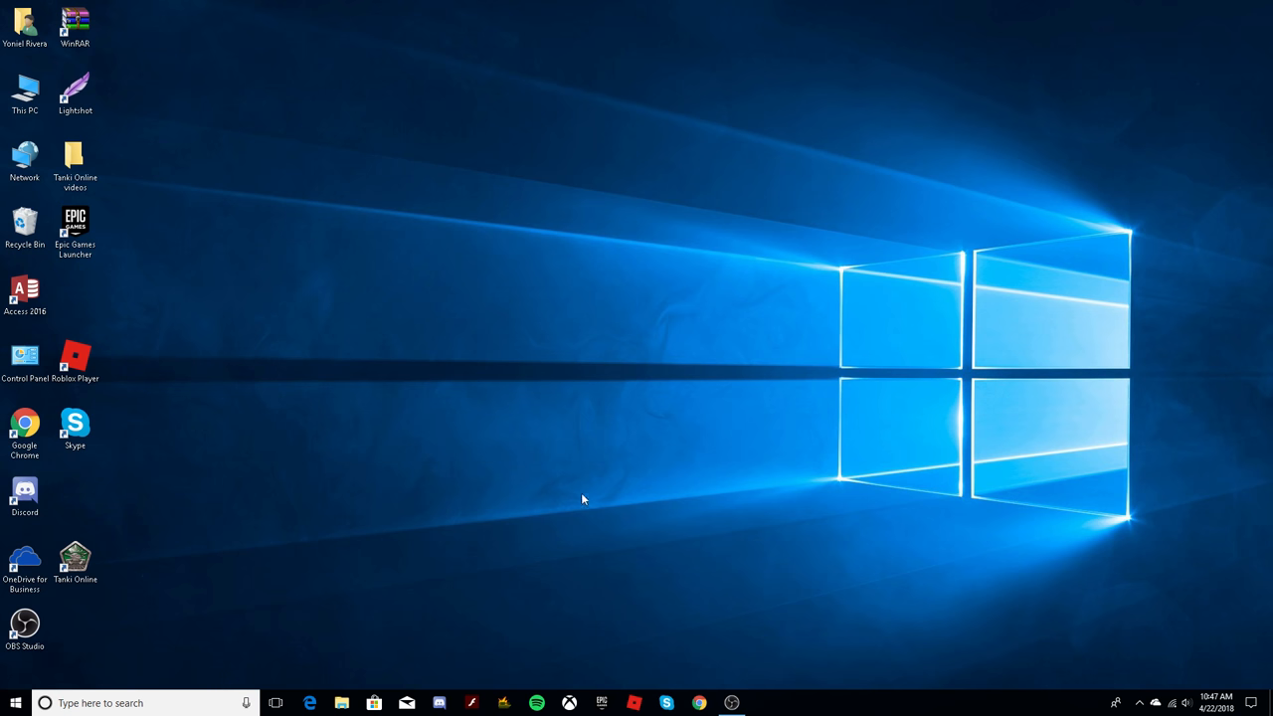
{"action": "mouse_move", "coordinate": [704, 653]}
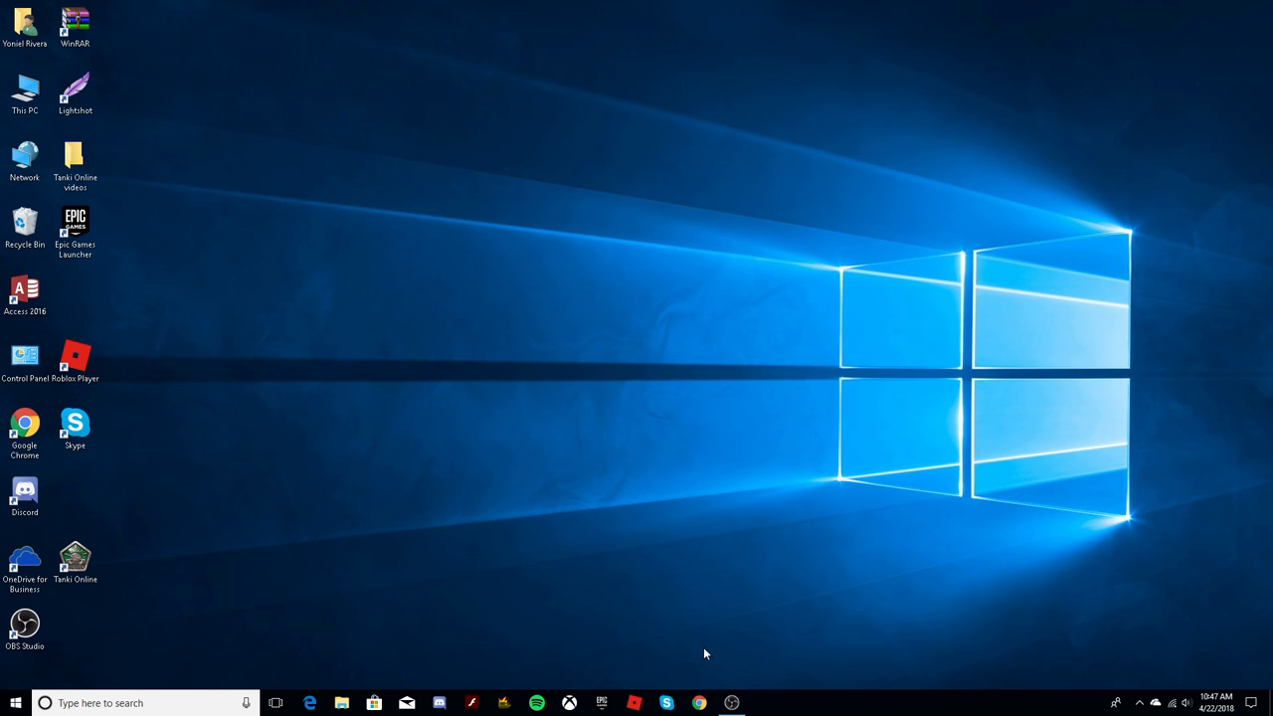
{"action": "left_click", "coordinate": [342, 705]}
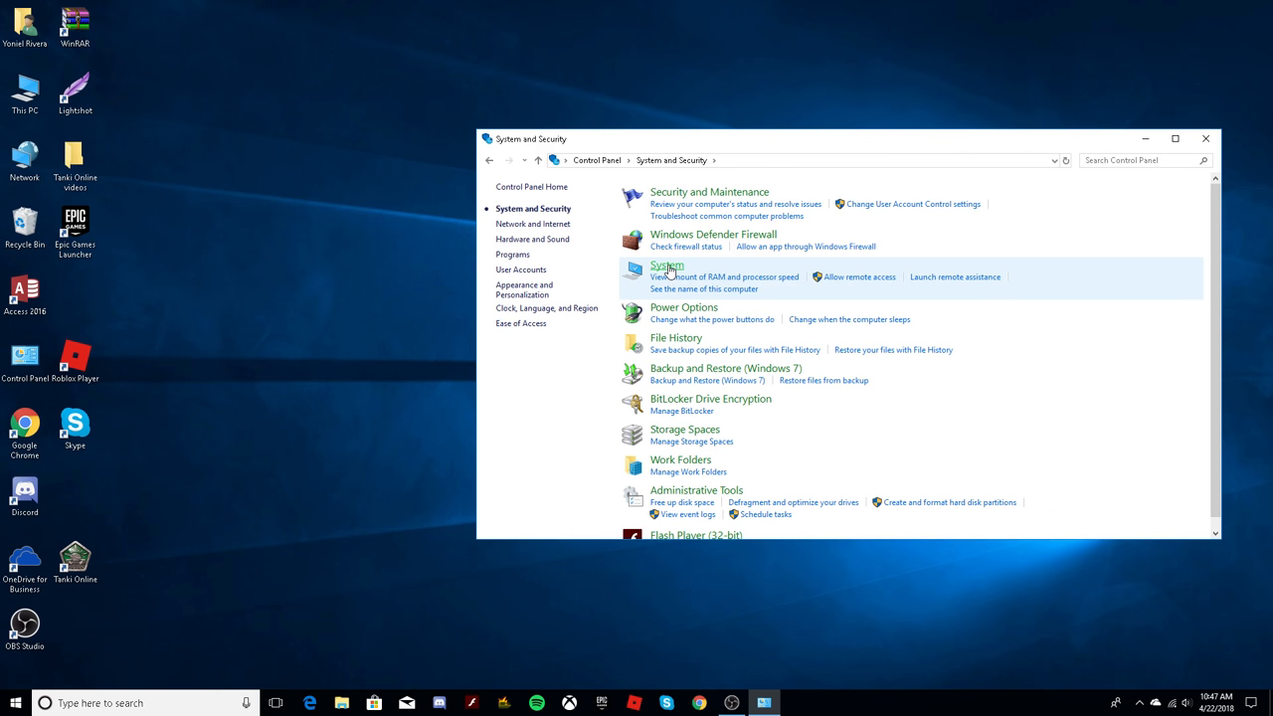
Go from System and Security to the System page and its Advanced system settings.
{"action": "left_click", "coordinate": [667, 267]}
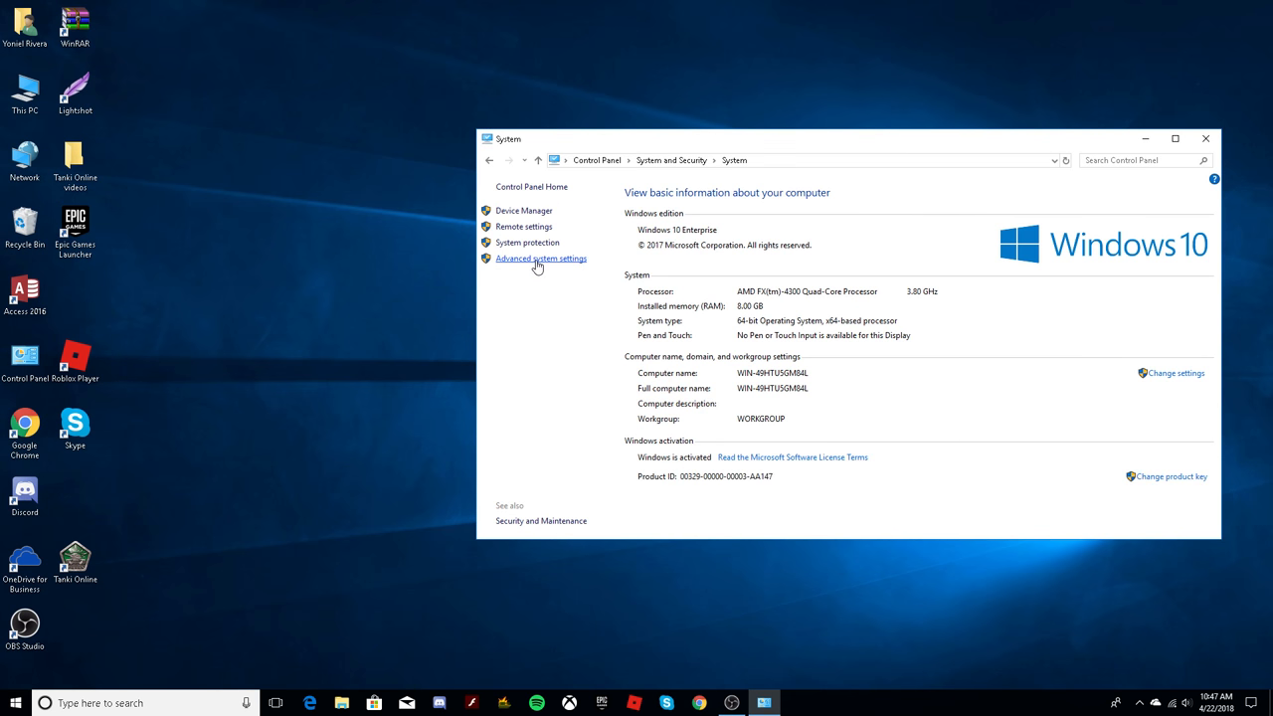
{"action": "left_click", "coordinate": [541, 258]}
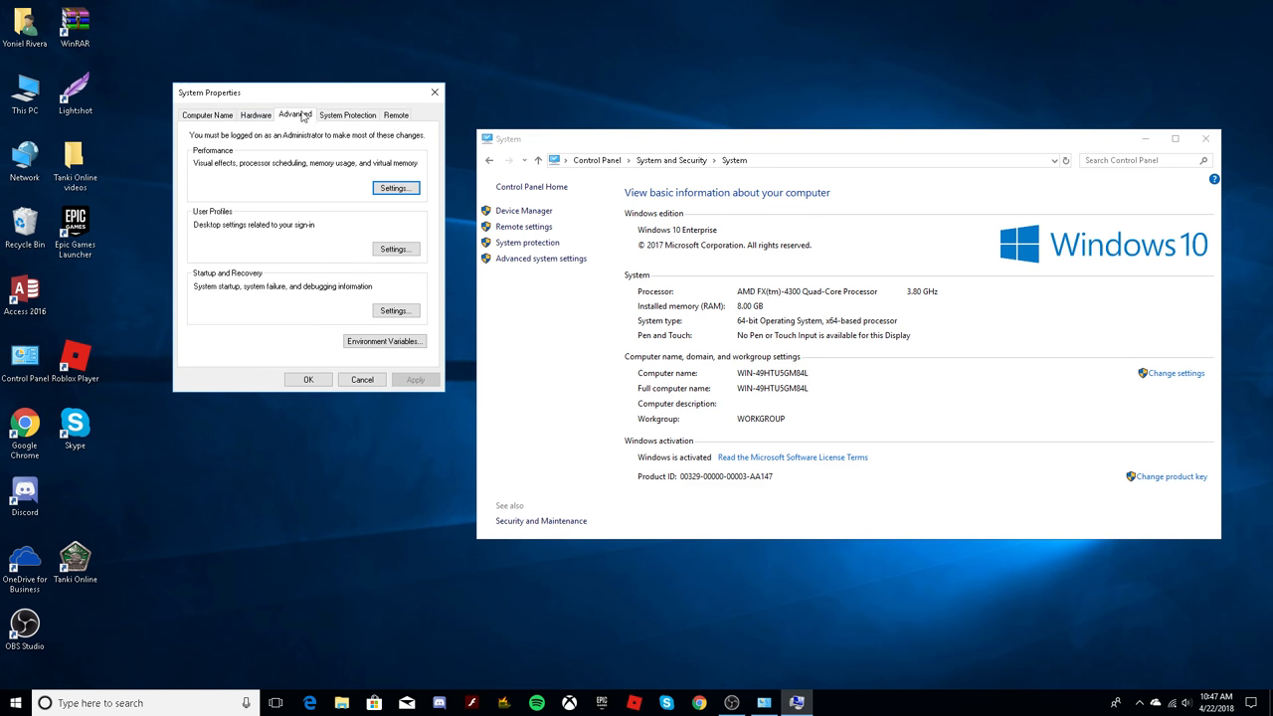
In Performance Options enable smooth font edges, window contents while dragging, thumbnails and translucent selection, then apply.
{"action": "left_click", "coordinate": [394, 187]}
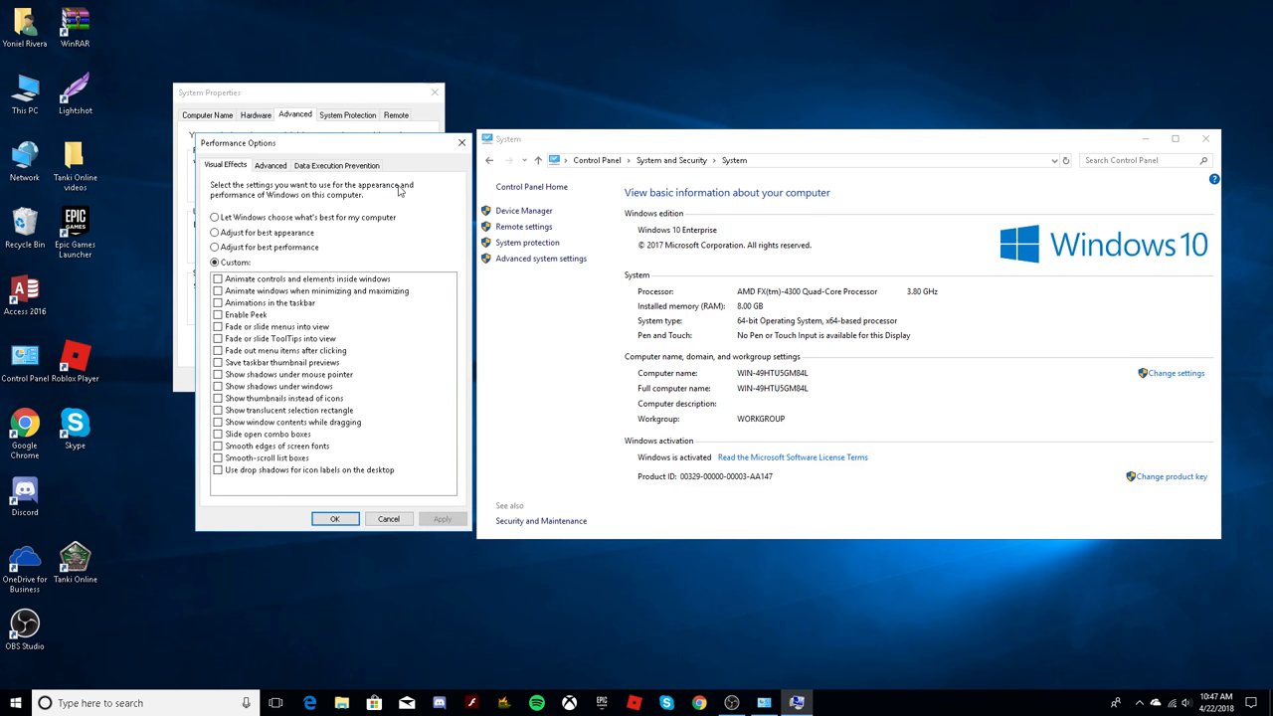
{"action": "mouse_move", "coordinate": [243, 372]}
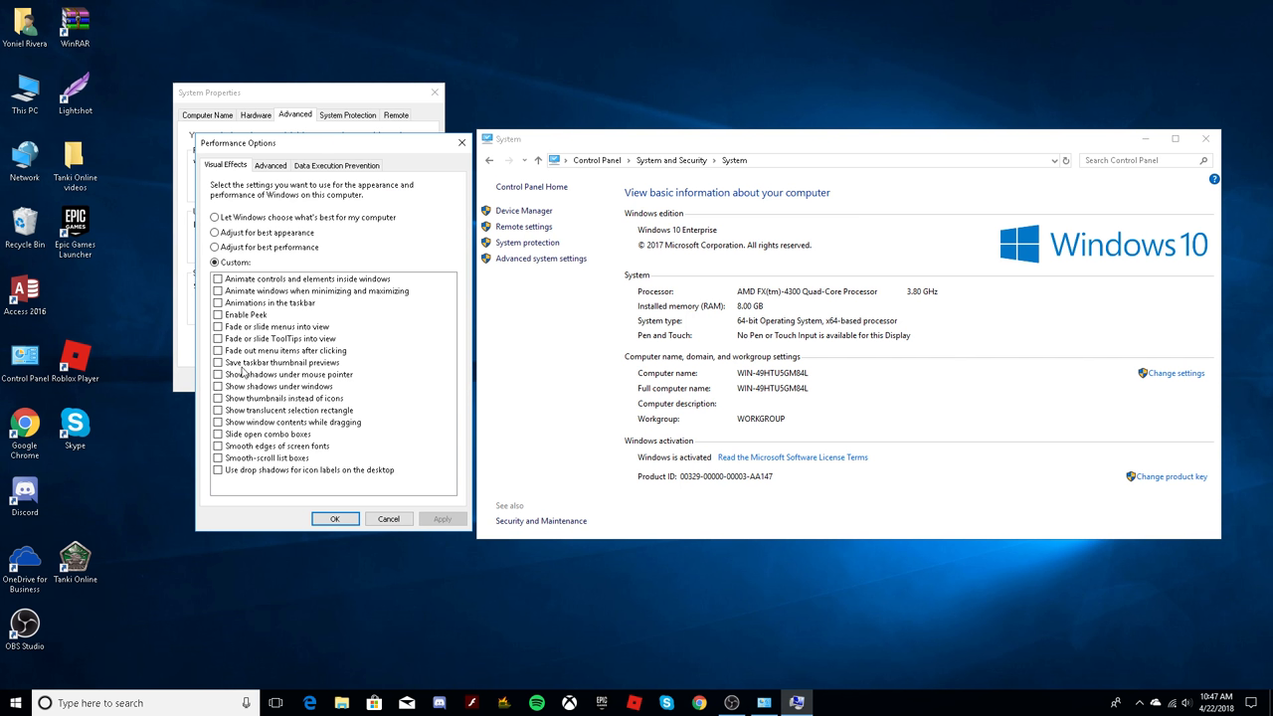
{"action": "mouse_move", "coordinate": [263, 278]}
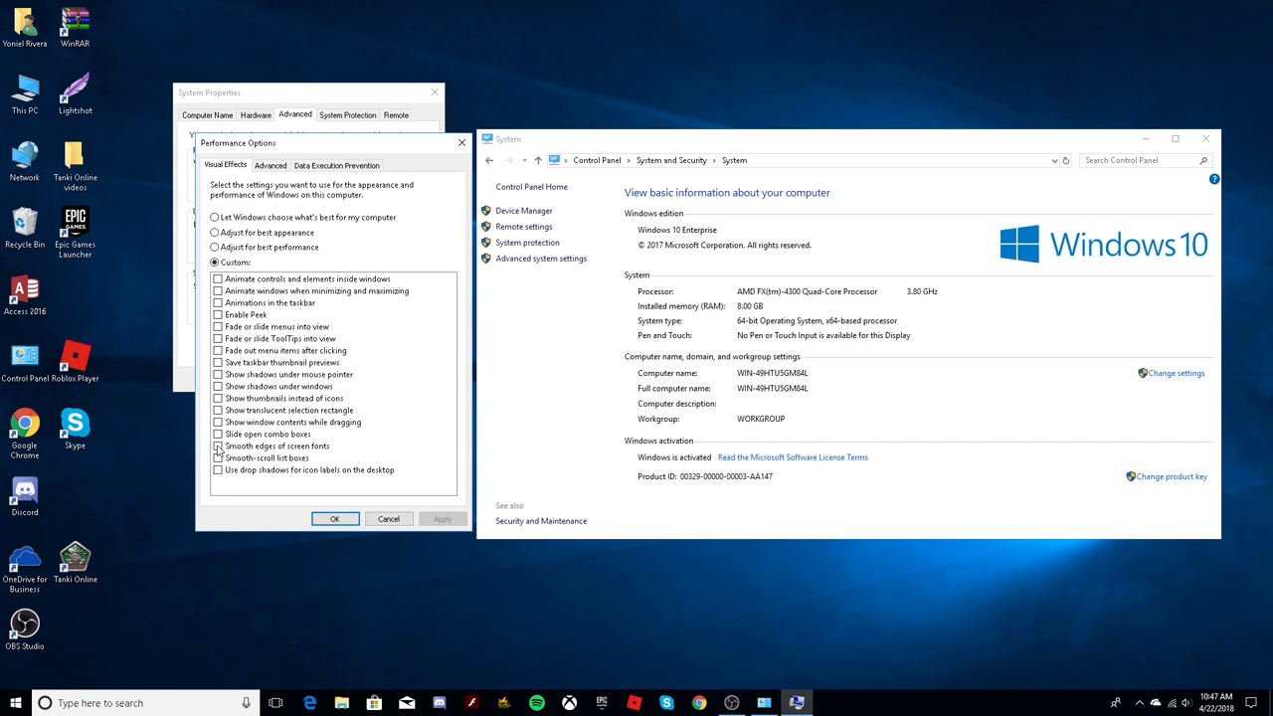
{"action": "left_click", "coordinate": [219, 446]}
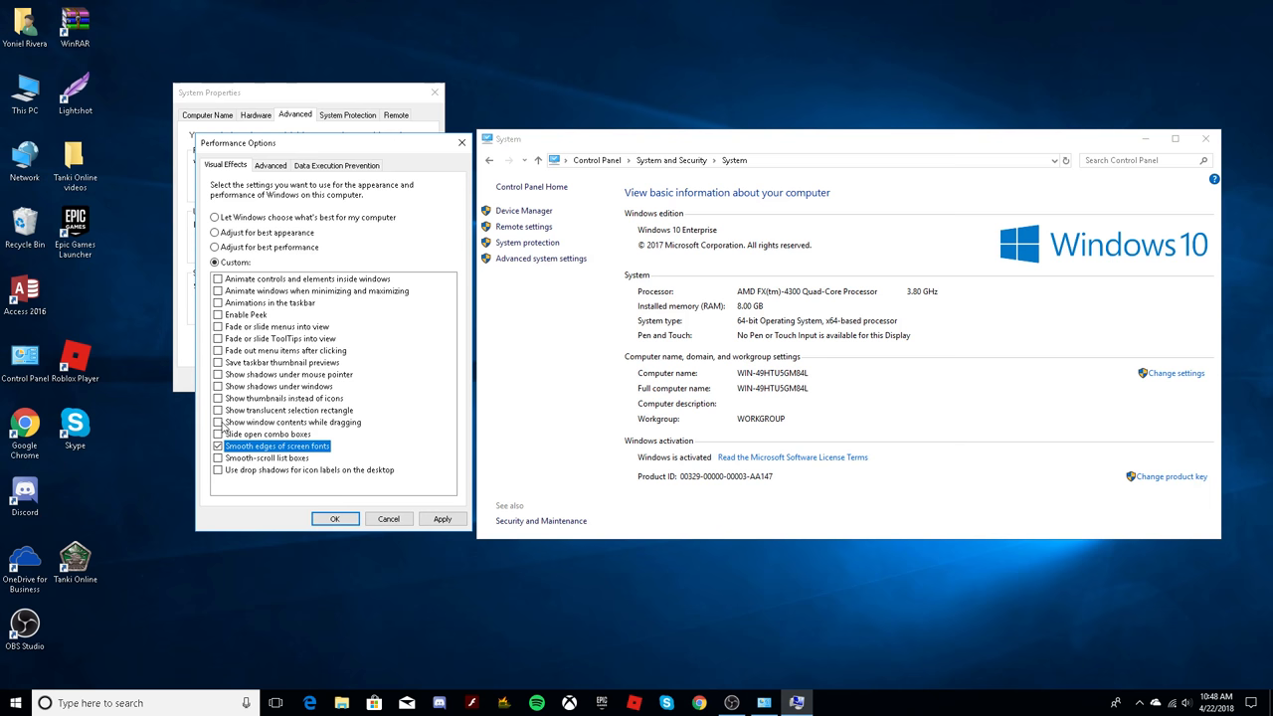
{"action": "left_click", "coordinate": [218, 422]}
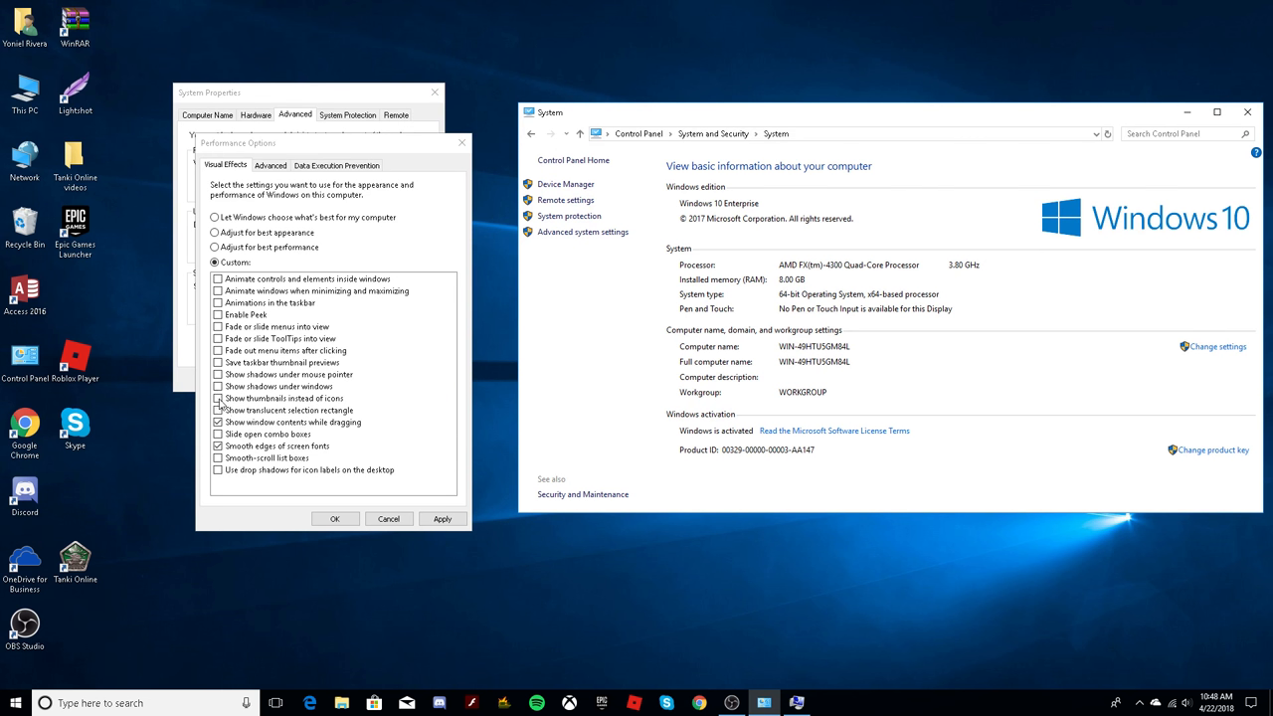
{"action": "left_click", "coordinate": [219, 398]}
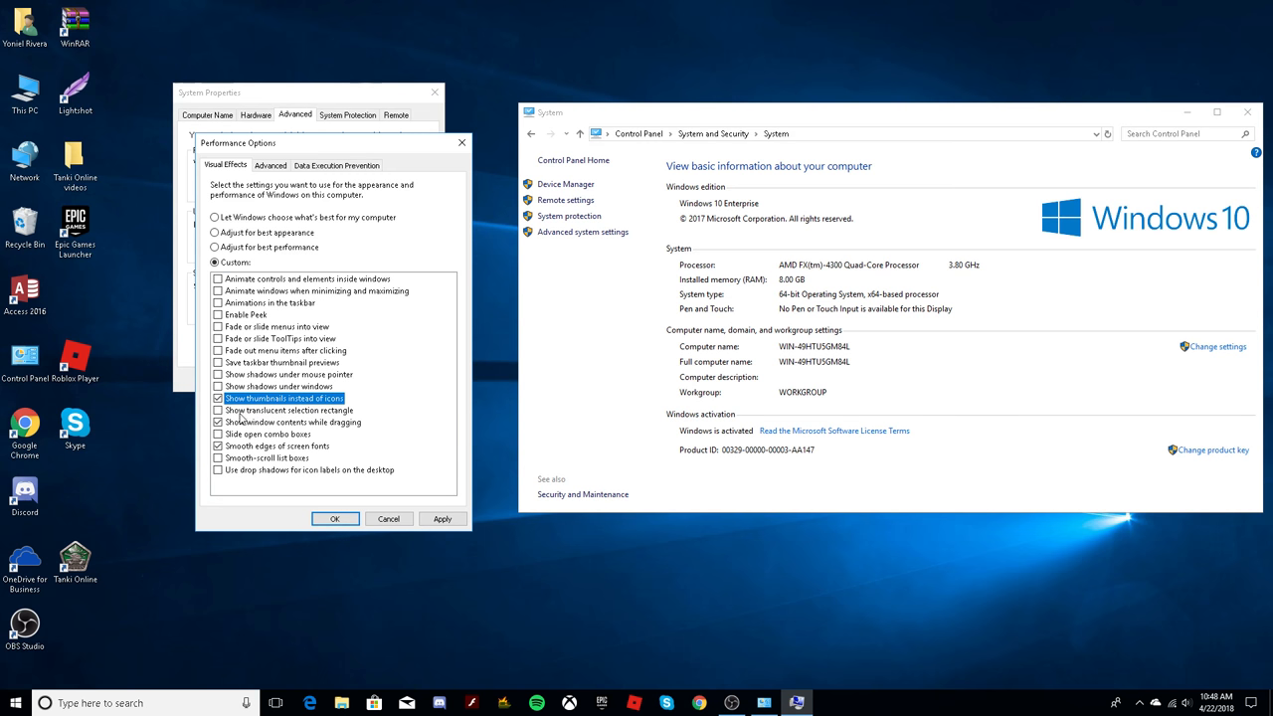
{"action": "mouse_move", "coordinate": [368, 426]}
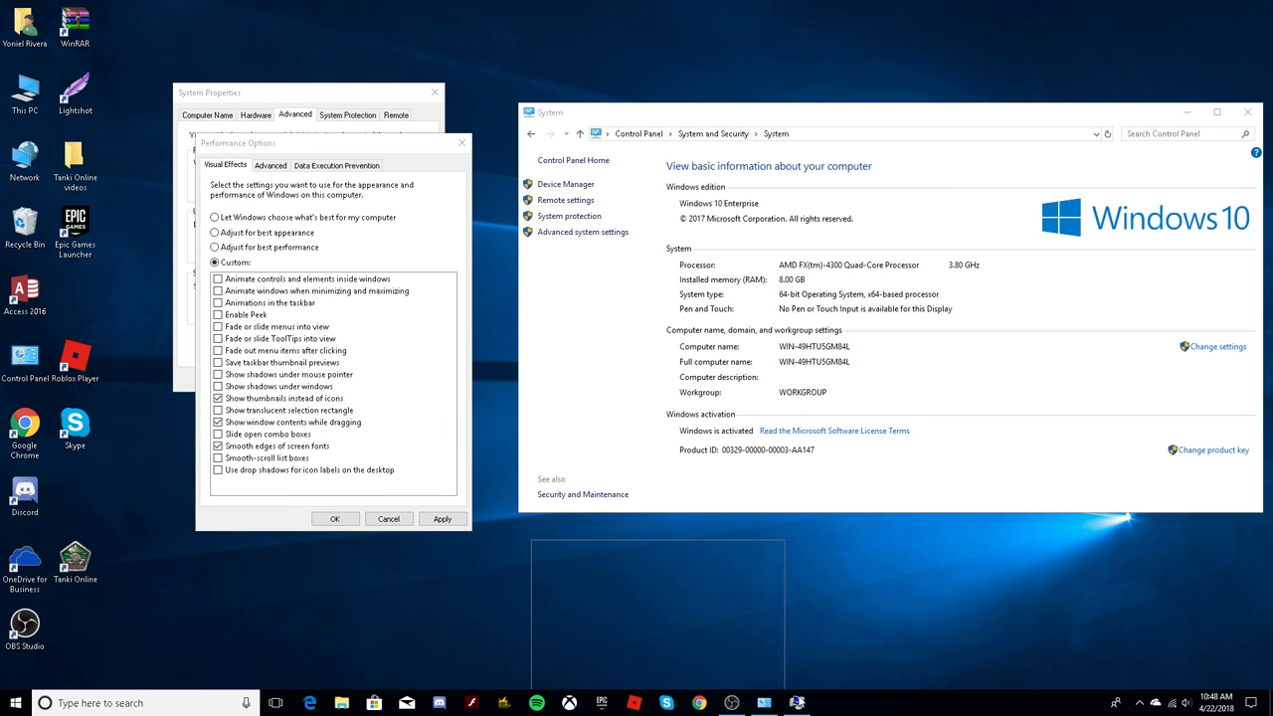
{"action": "left_click", "coordinate": [219, 410]}
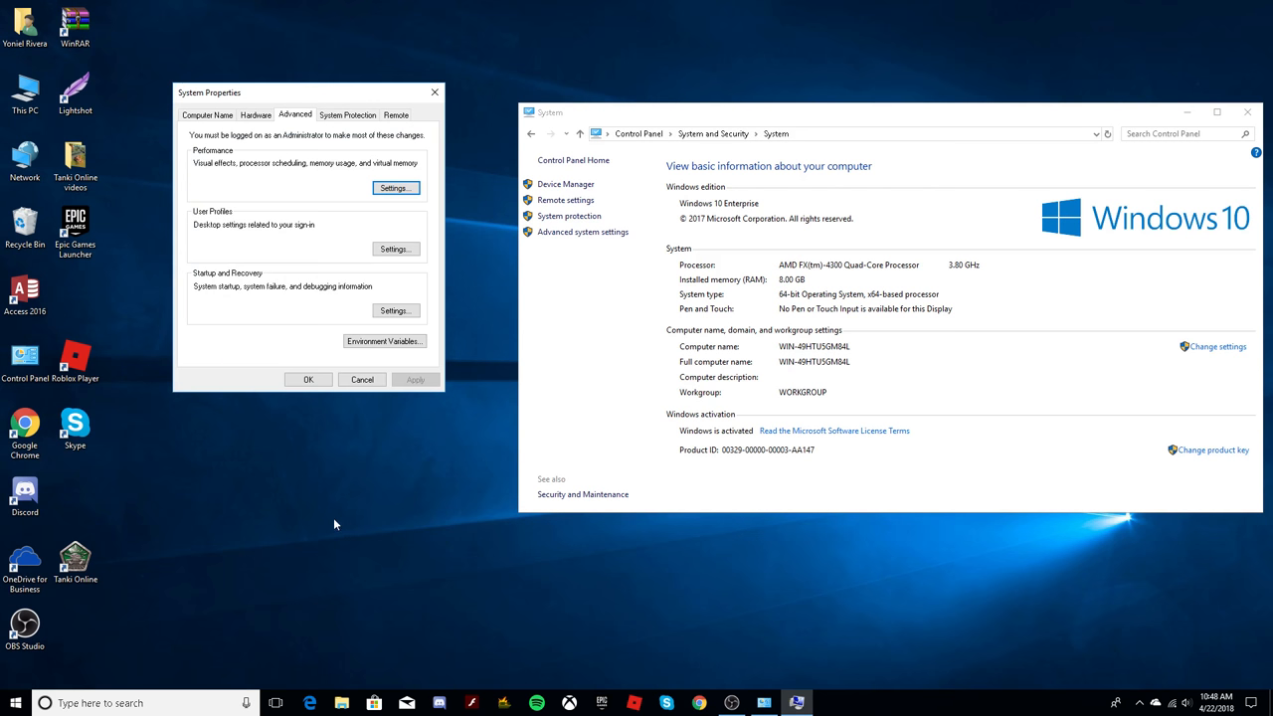
Confirm System Properties with OK, leaving the System information page open.
{"action": "left_click", "coordinate": [362, 378]}
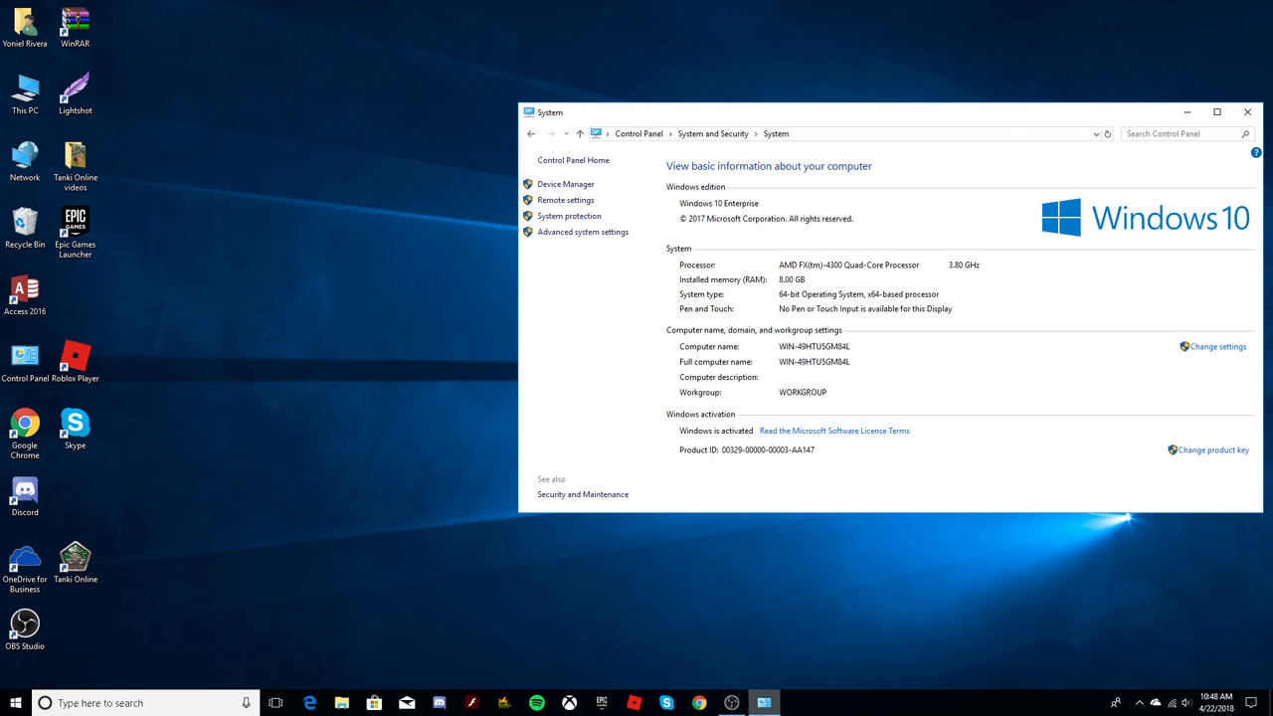
{"action": "left_click", "coordinate": [700, 705]}
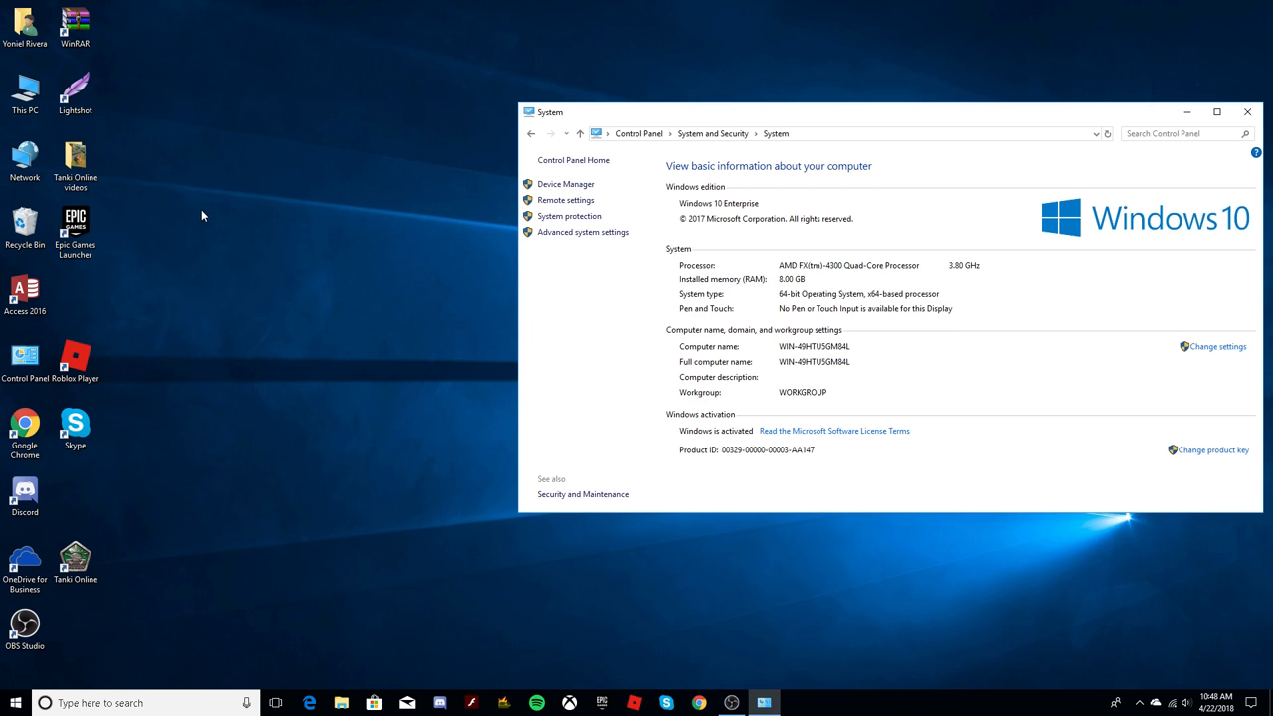
{"action": "mouse_move", "coordinate": [394, 388]}
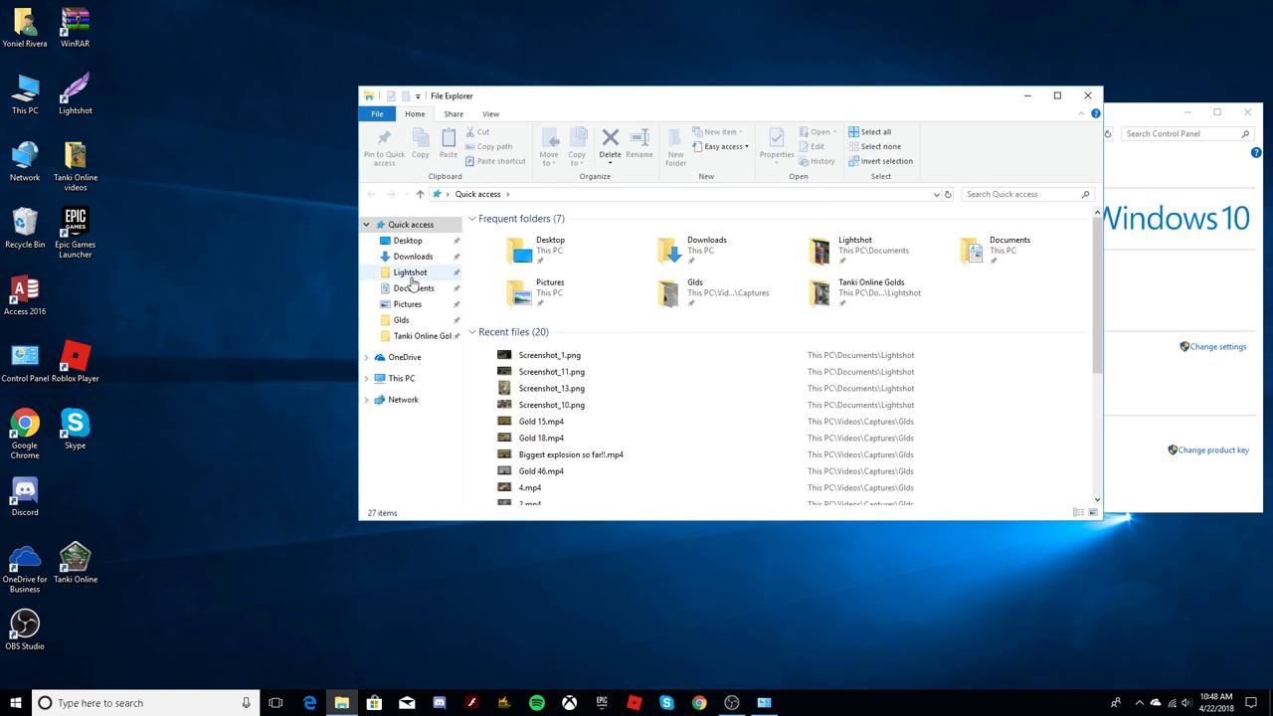
Open File Explorer to Quick access, then close it and the Control Panel window to clear the desktop.
{"action": "double_click", "coordinate": [410, 271]}
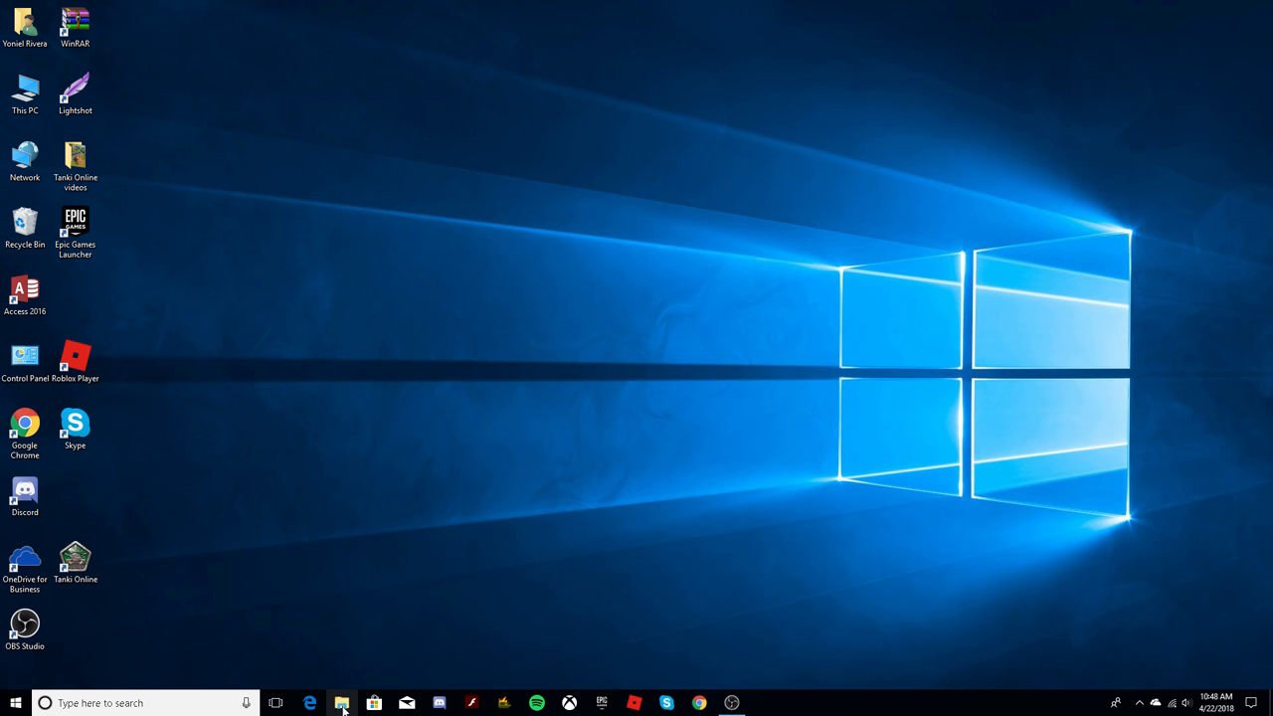
{"action": "left_click", "coordinate": [342, 705]}
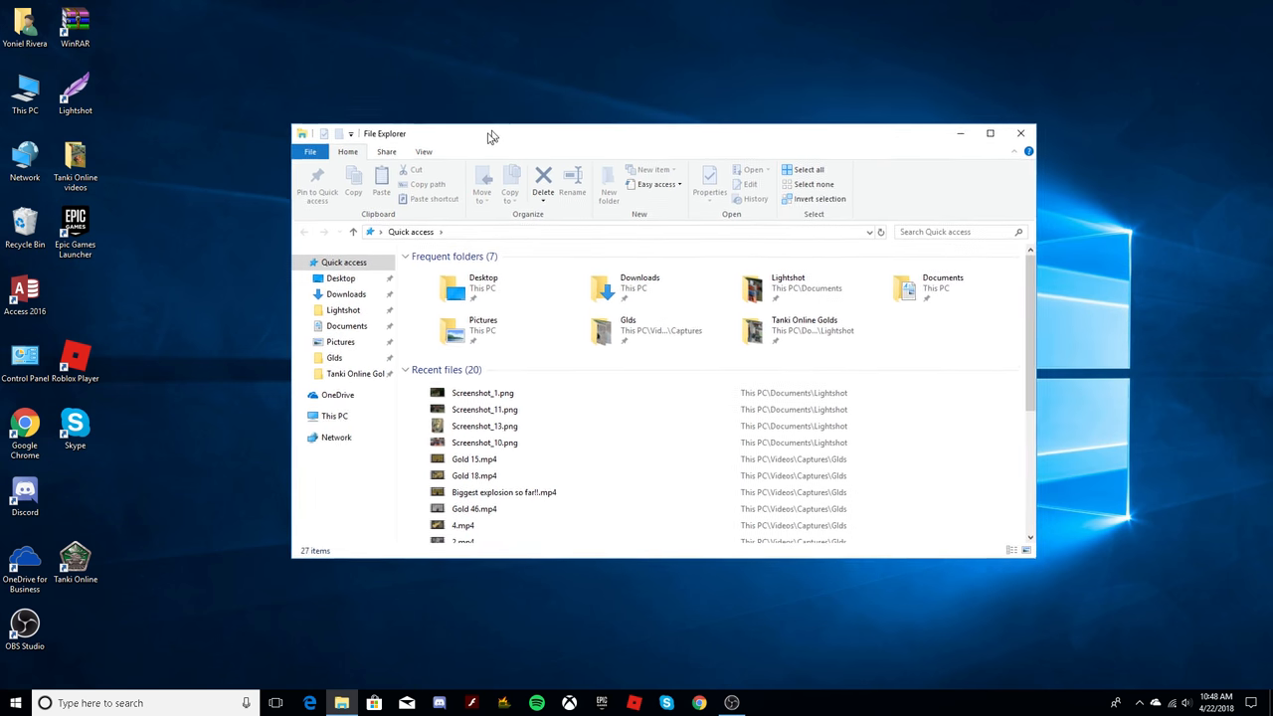
{"action": "left_click_drag", "start_coordinate": [487, 134], "coordinate": [581, 135]}
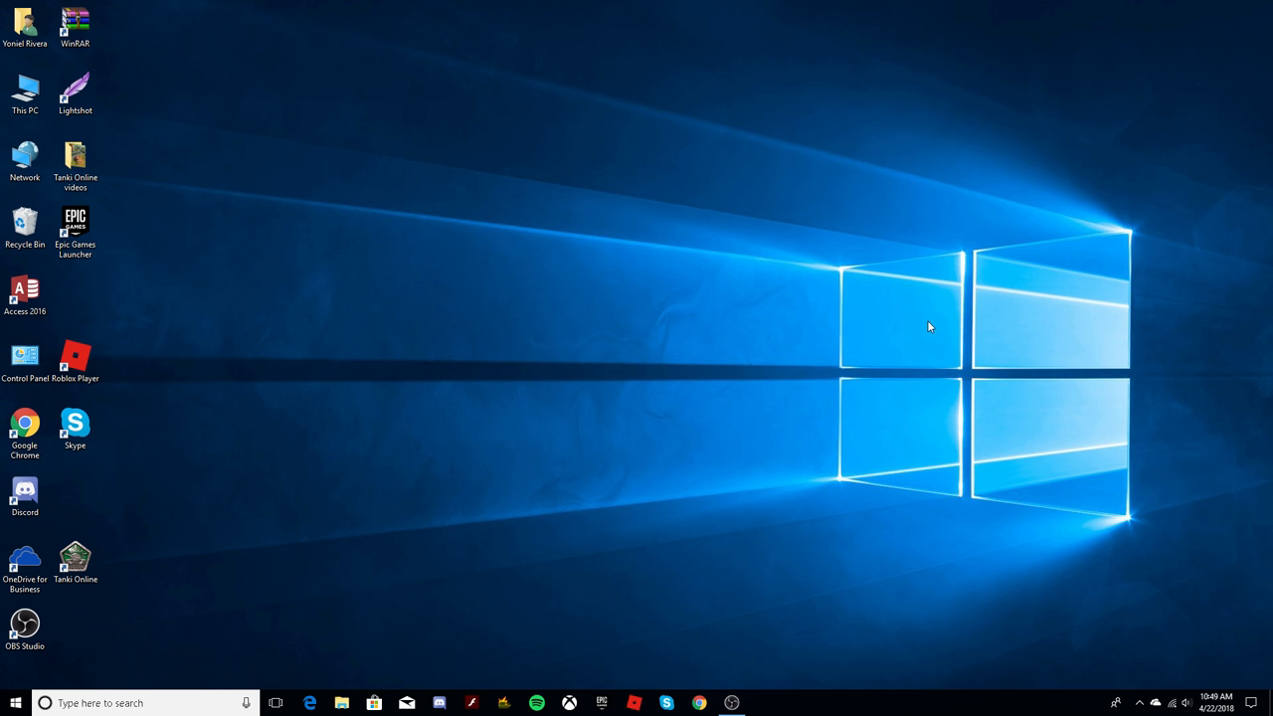
{"action": "mouse_move", "coordinate": [587, 583]}
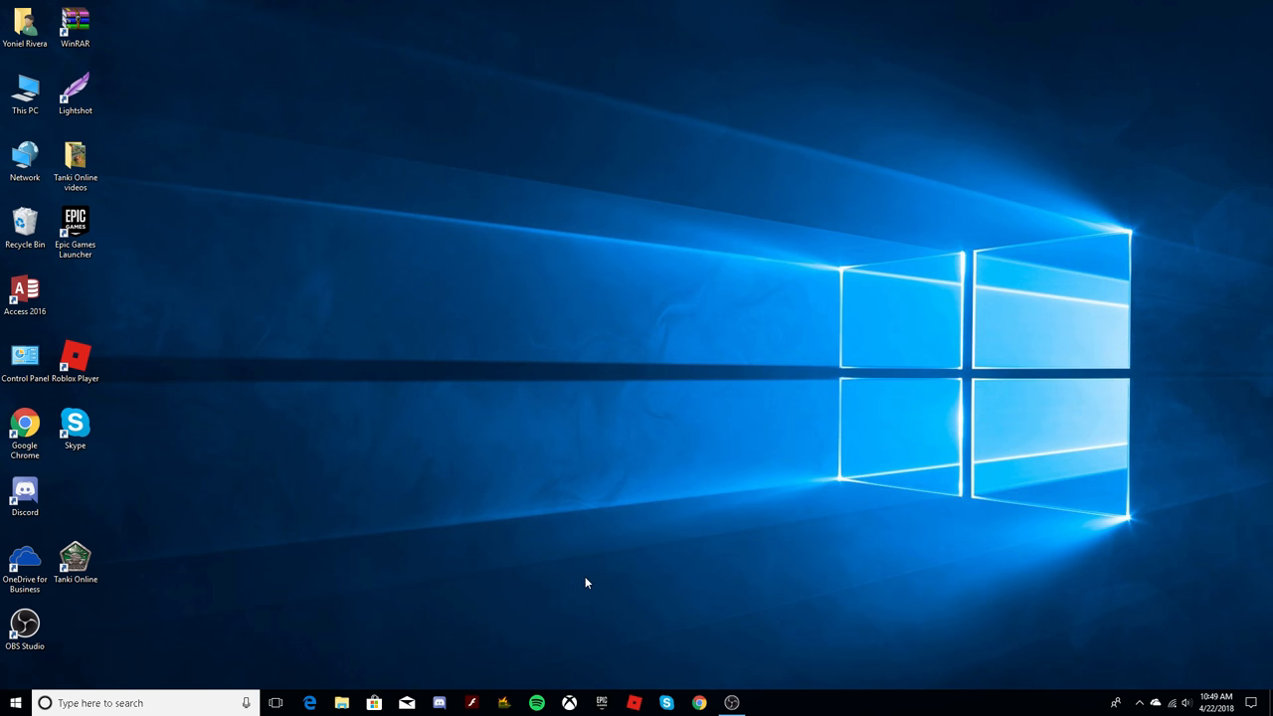
{"action": "mouse_move", "coordinate": [744, 646]}
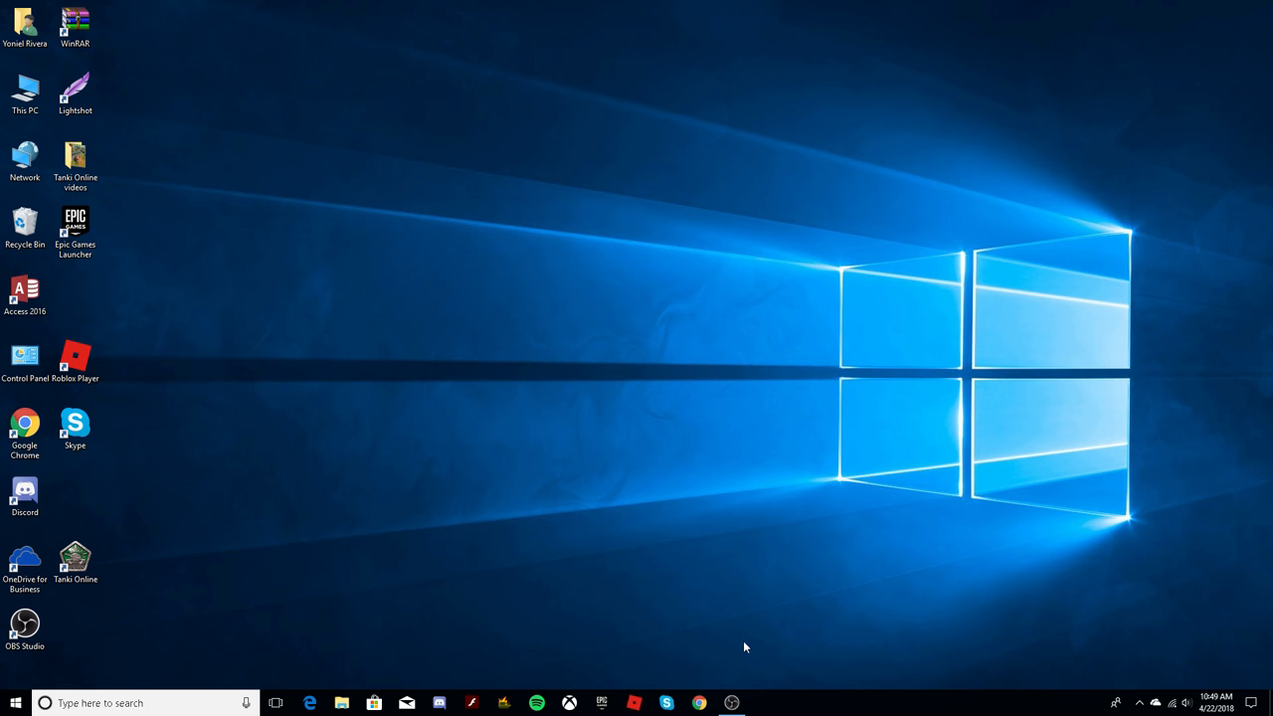
{"action": "mouse_move", "coordinate": [740, 607]}
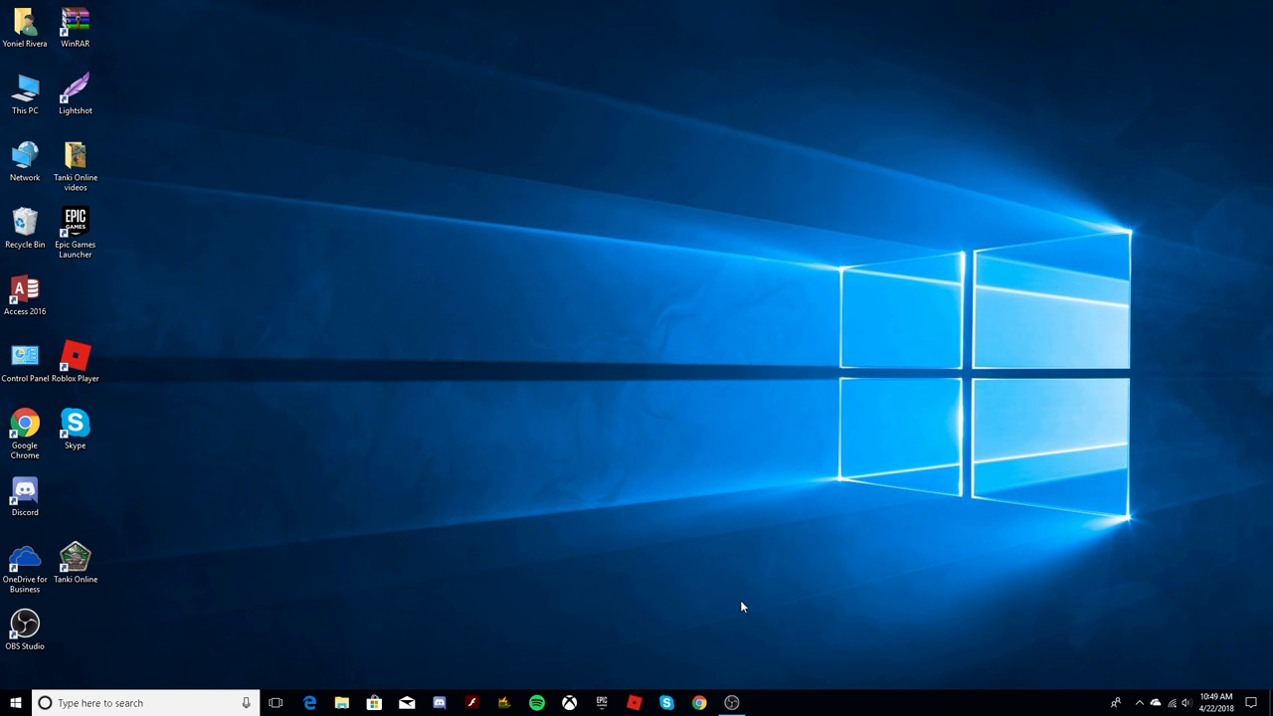